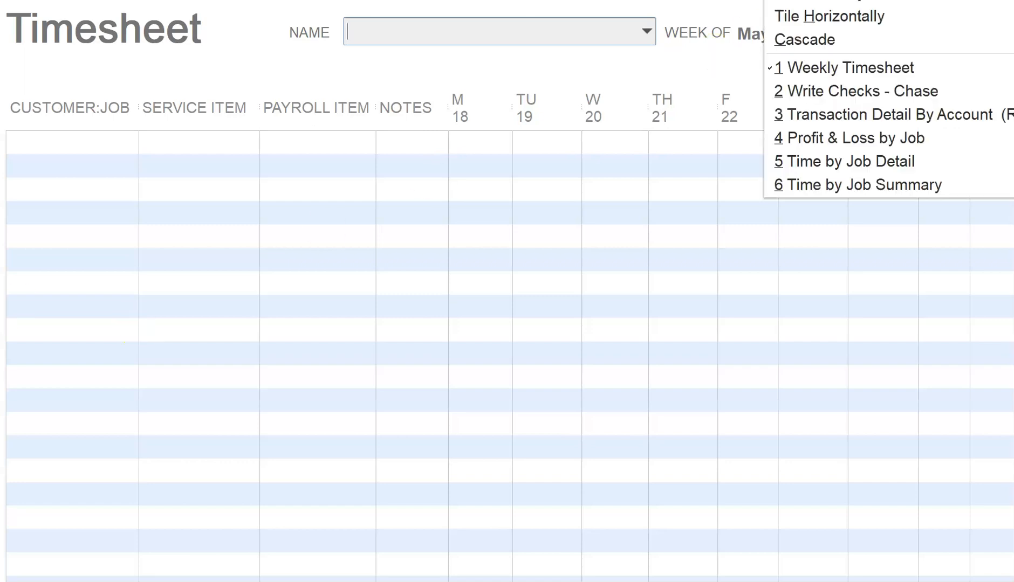
mouse_move(850, 138)
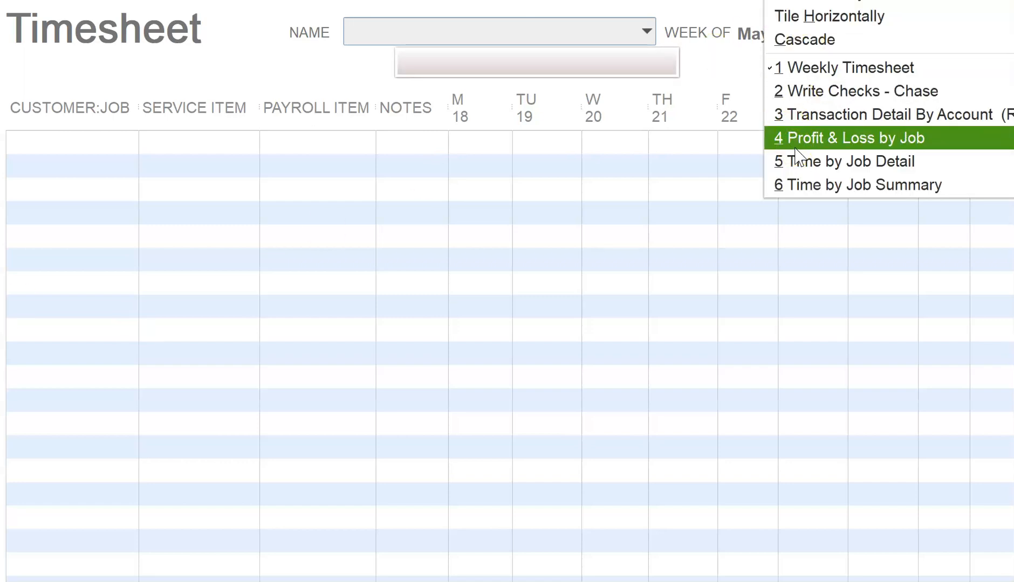
mouse_move(827, 160)
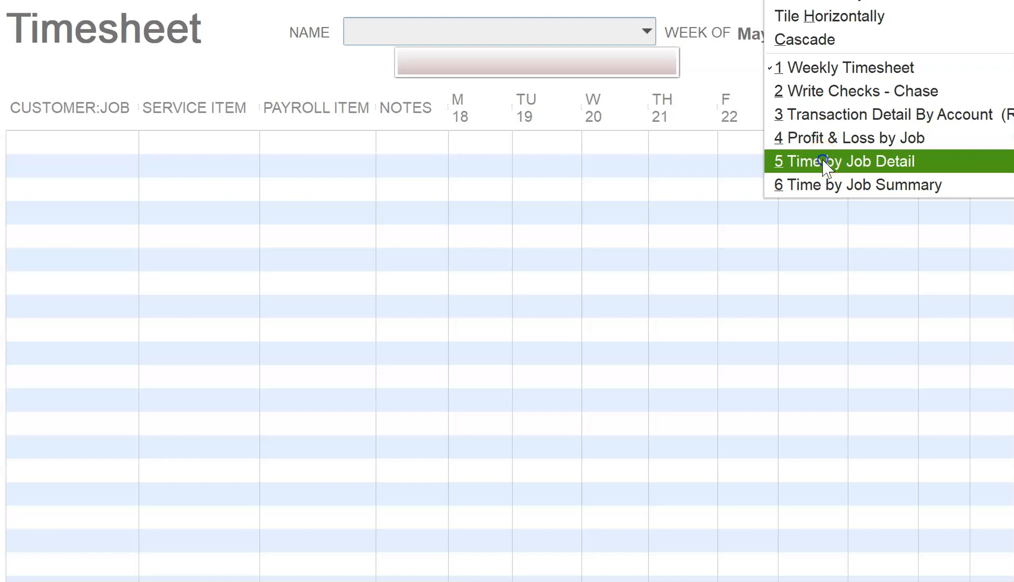
Switch to the Time by Job Detail report showing EDD's two 2:00 entries on Job 1
click(852, 161)
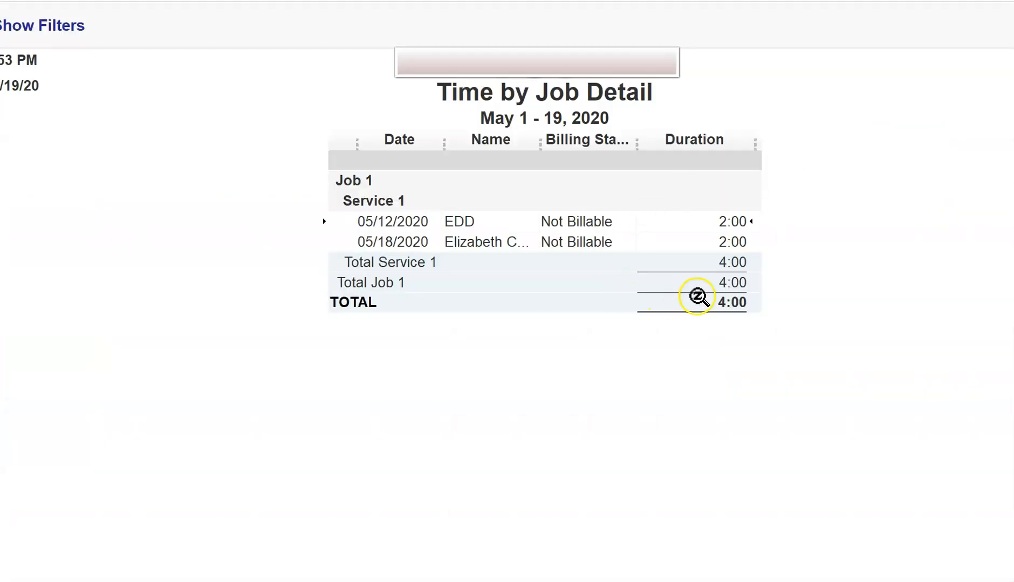
mouse_move(703, 289)
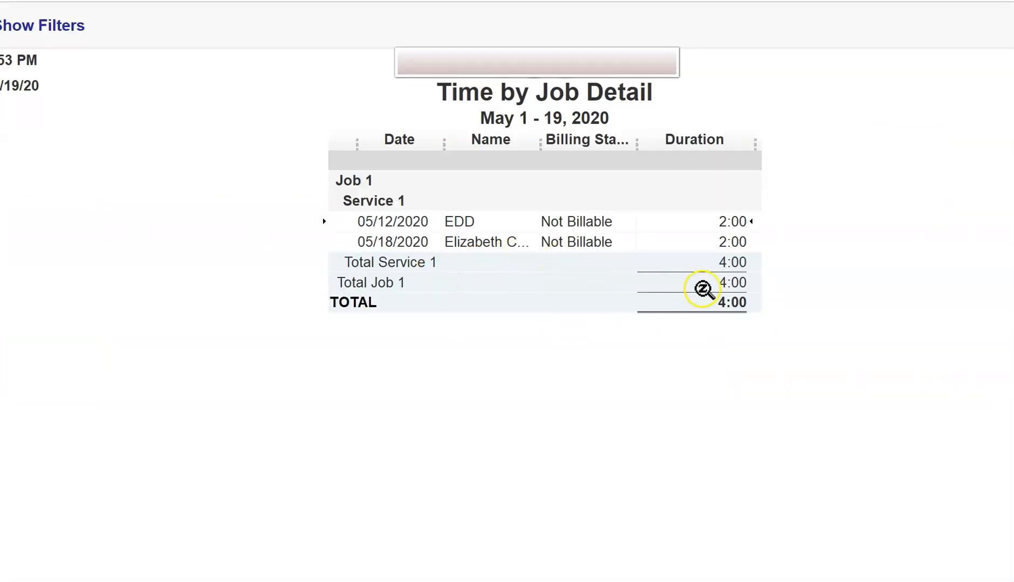
mouse_move(740, 286)
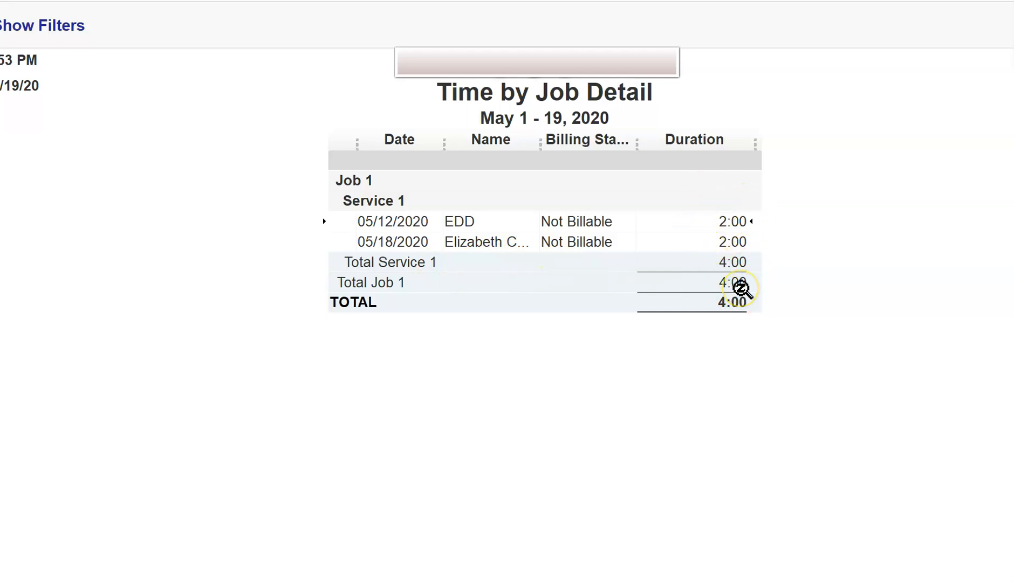
mouse_move(515, 217)
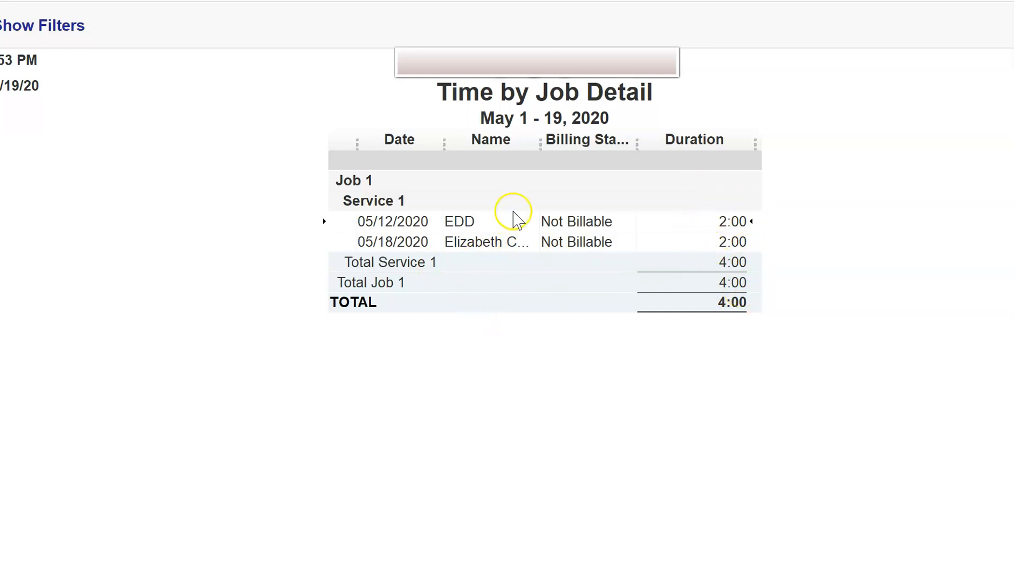
mouse_move(512, 234)
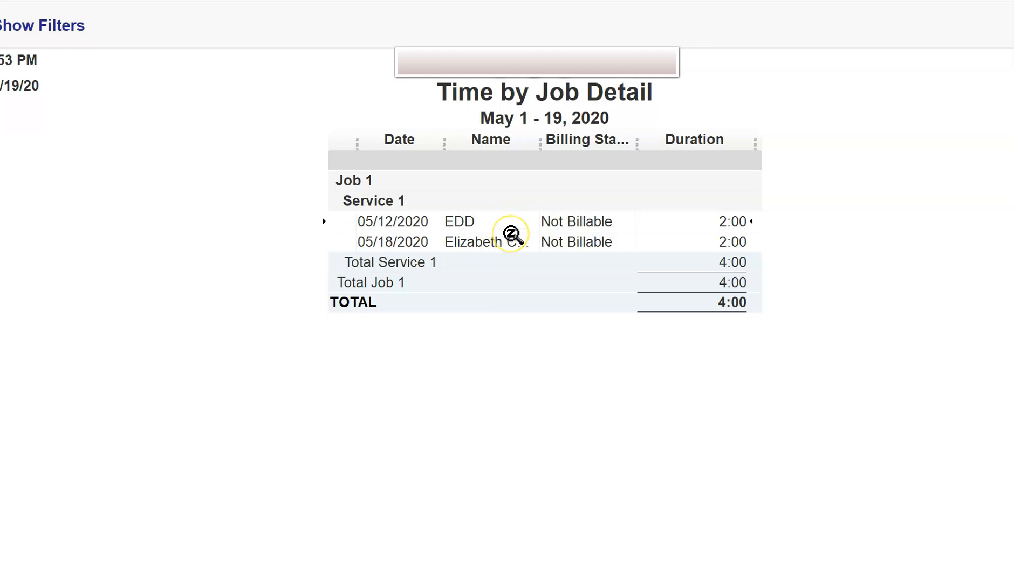
mouse_move(512, 235)
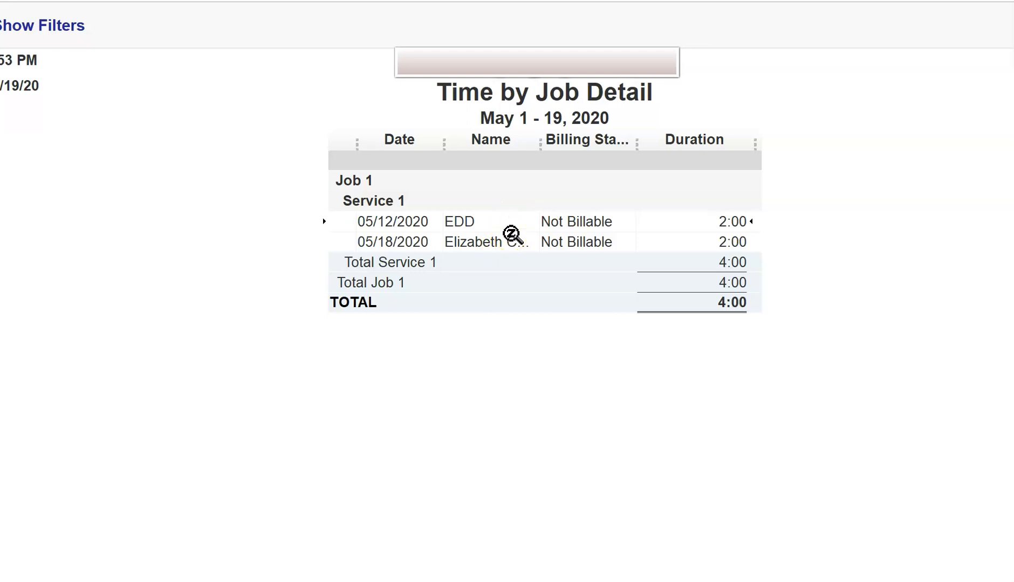
mouse_move(834, 237)
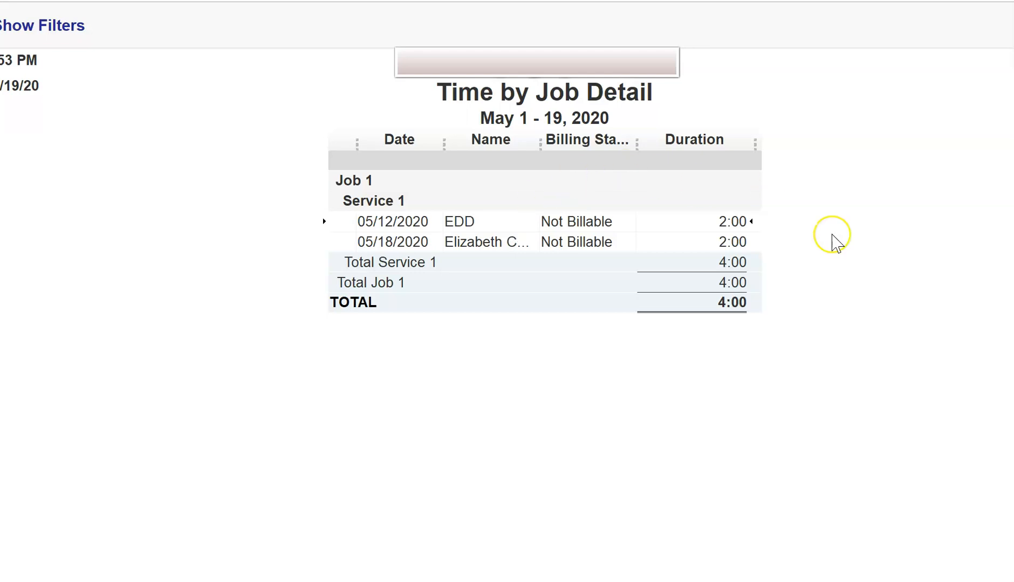
mouse_move(834, 241)
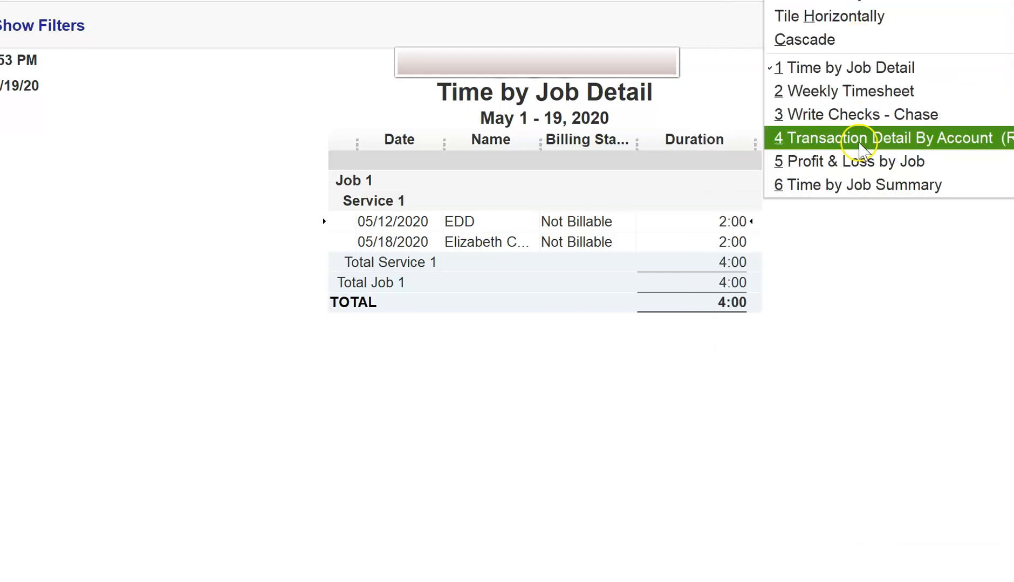
Switch to the blank Write Checks form drawn on the Chase account
click(856, 161)
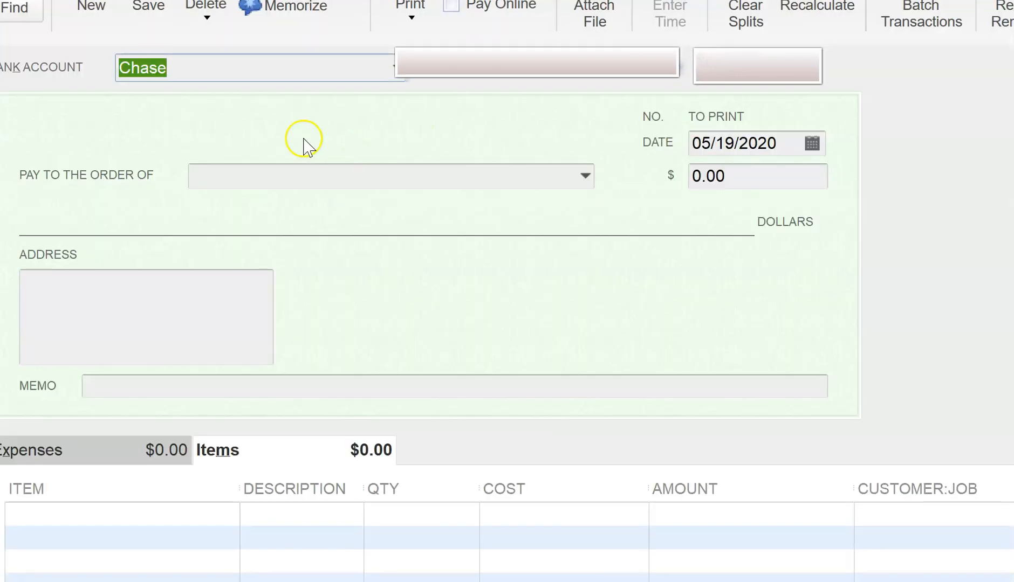
Make the check payable to EDD and pull in 2 Service 1 hours for Job 1, 05/11/2020–05/19/2020
click(390, 176)
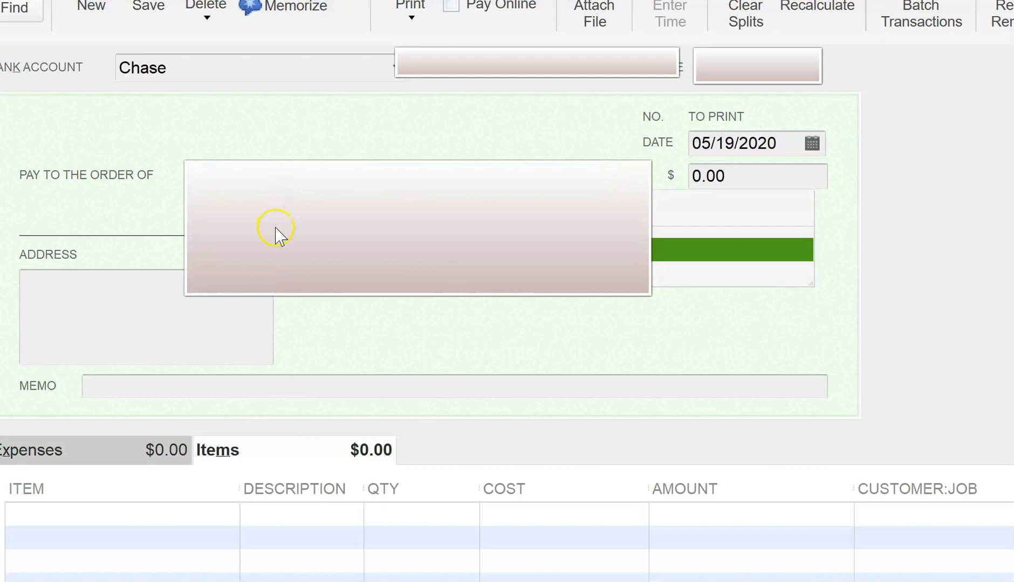
mouse_move(589, 214)
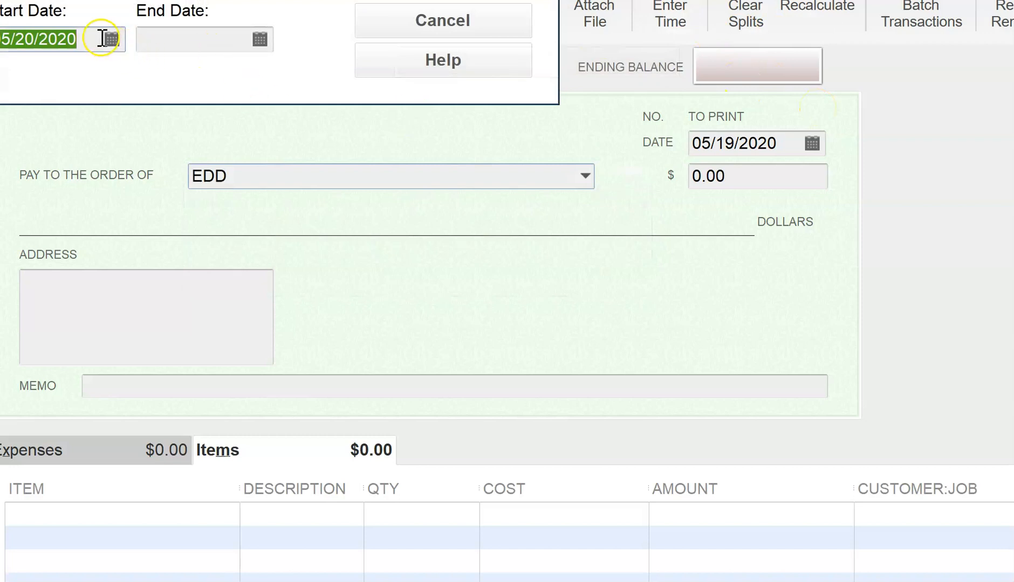
click(110, 40)
text(11)
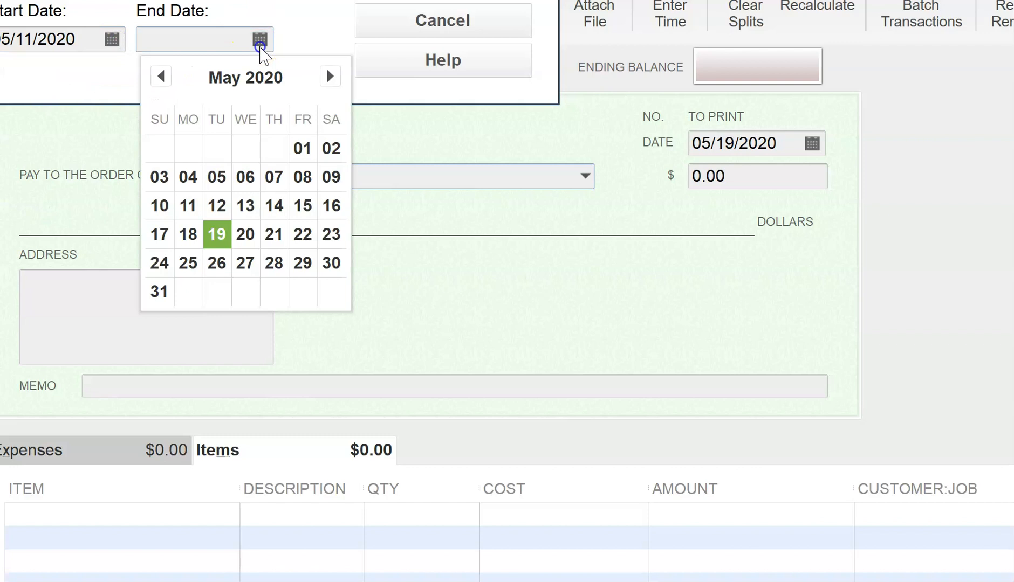
click(217, 235)
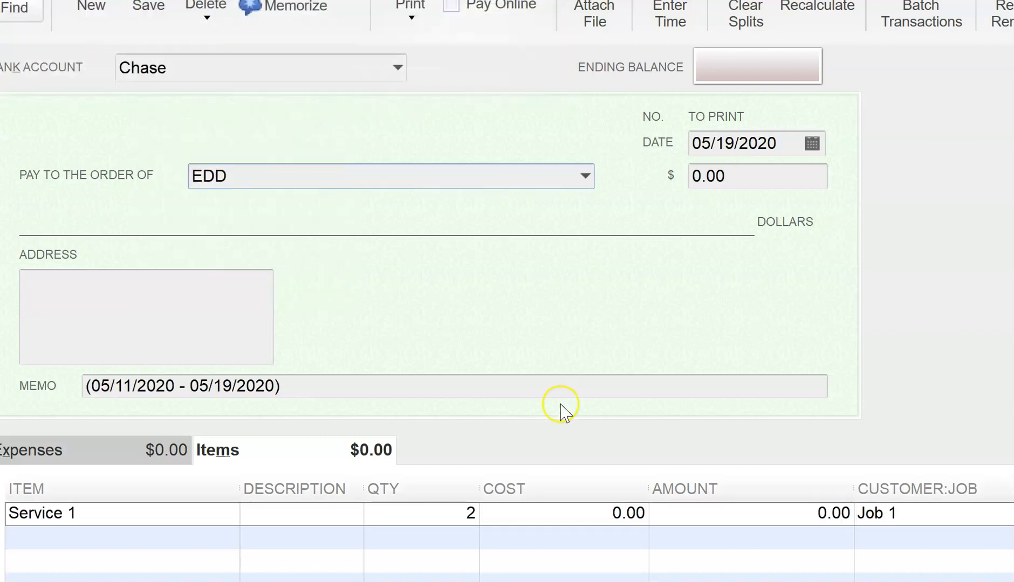
mouse_move(241, 513)
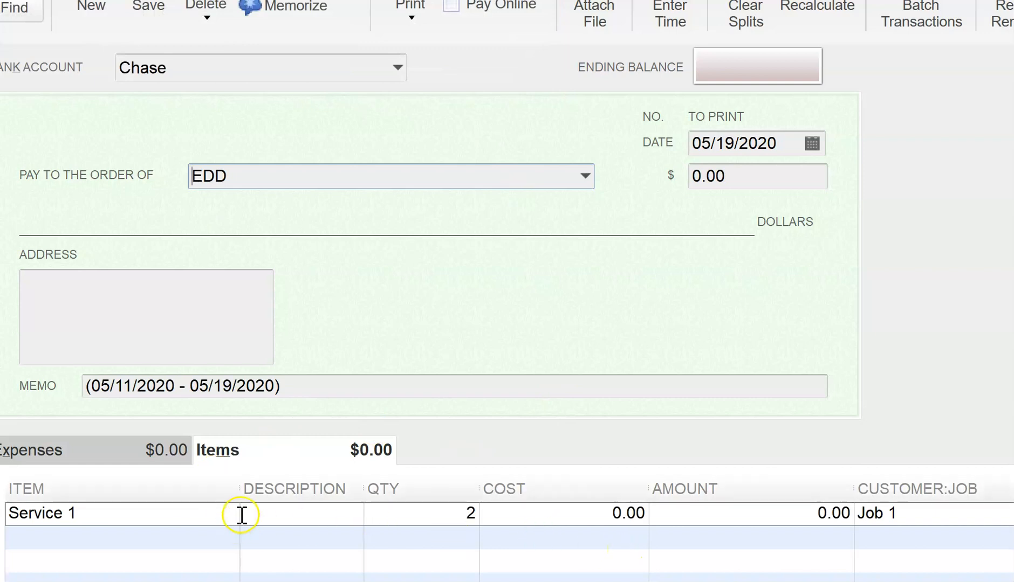
mouse_move(714, 527)
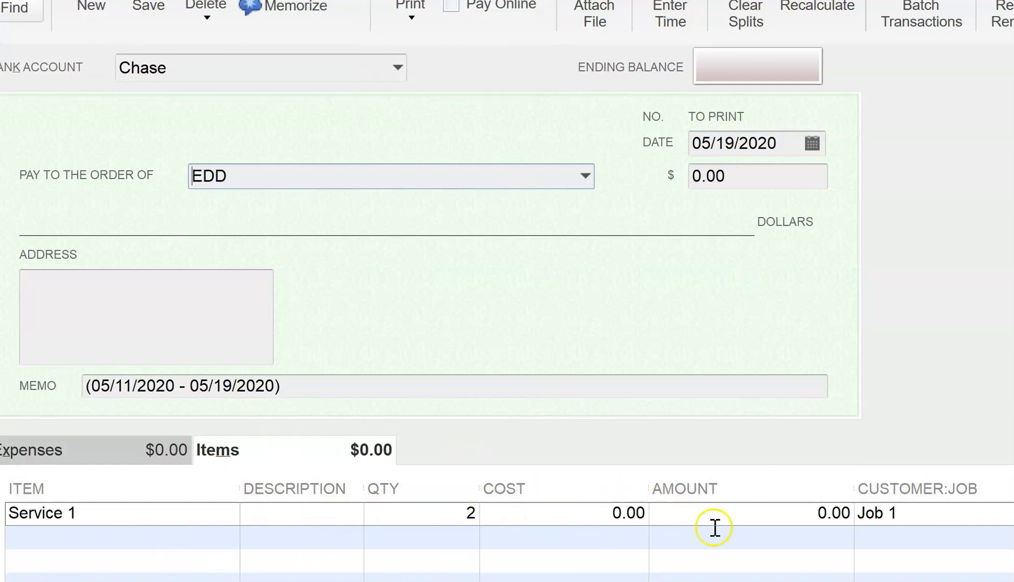
mouse_move(563, 512)
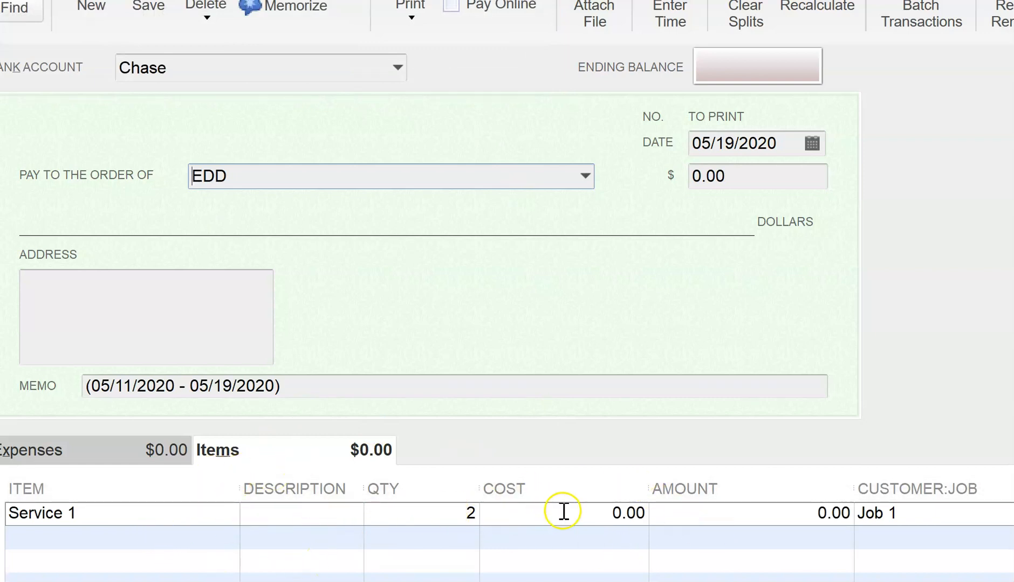
Set the Service 1 line cost to 25 for a 50.00 total, keeping the item's saved cost unchanged
click(563, 514)
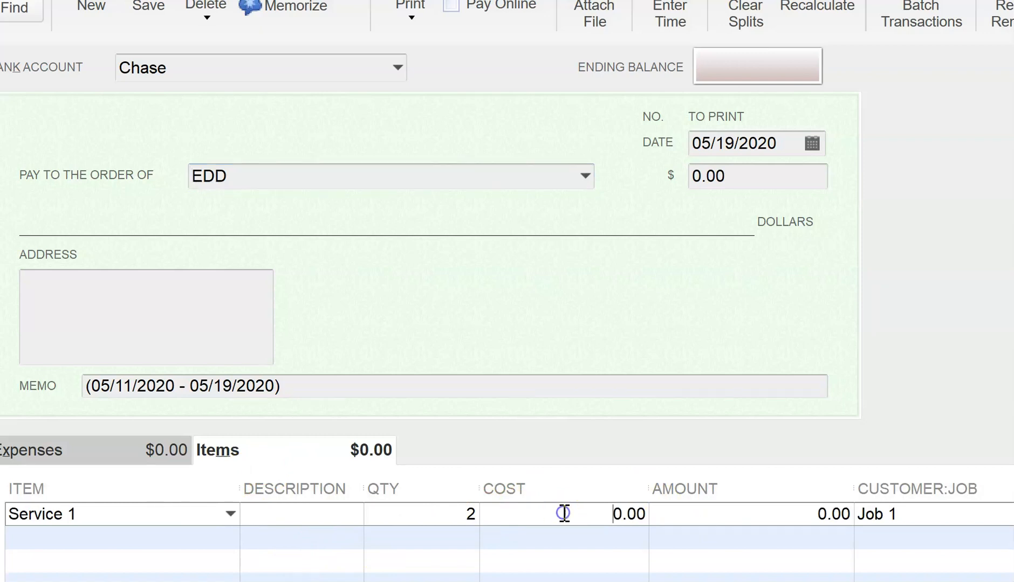
text(25)
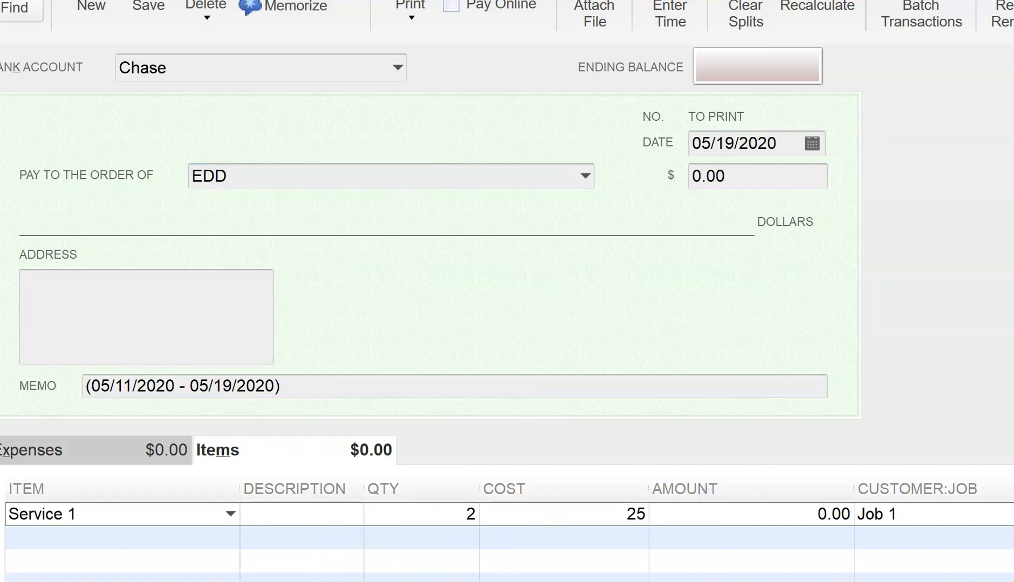
click(628, 515)
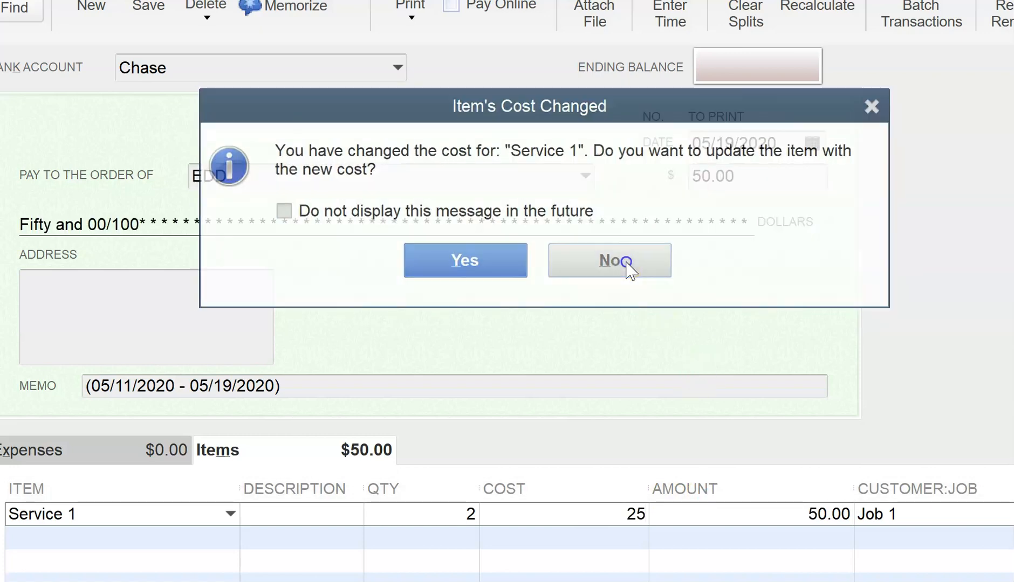
click(609, 260)
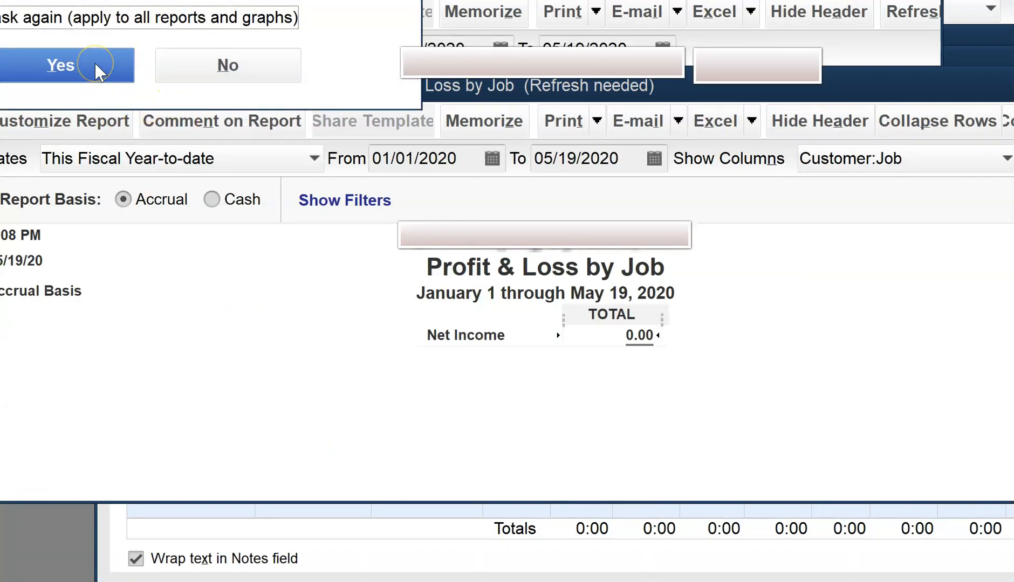
Refresh Profit & Loss by Job so Job 1 shows 50.00 Contracted Services and -50.00 net income
click(59, 65)
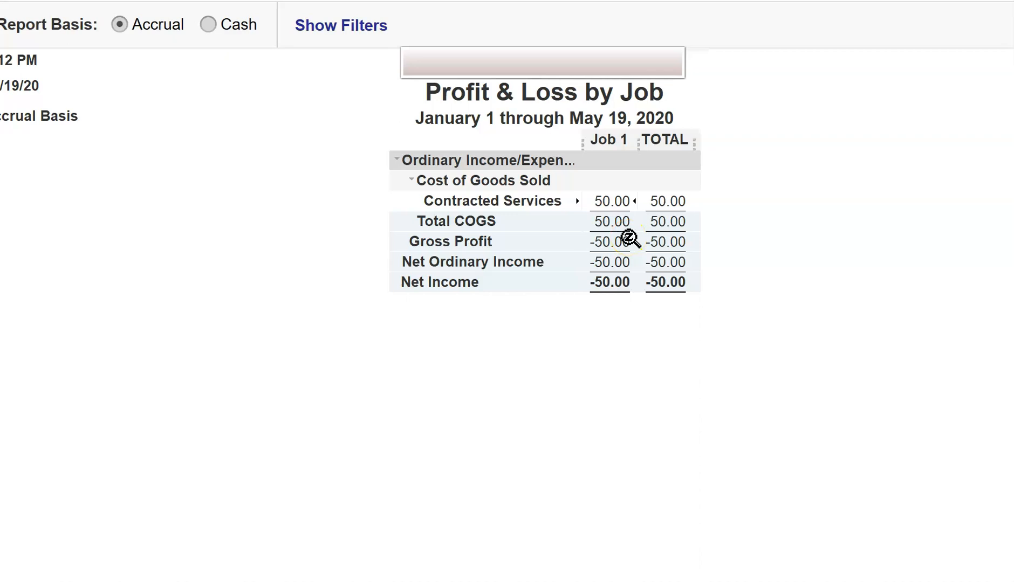
mouse_move(771, 31)
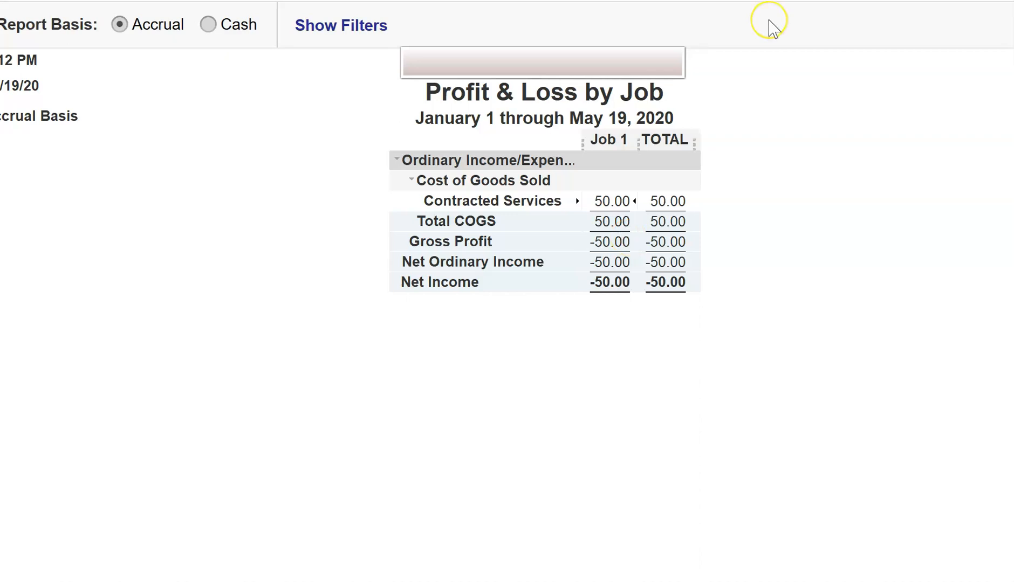
mouse_move(772, 29)
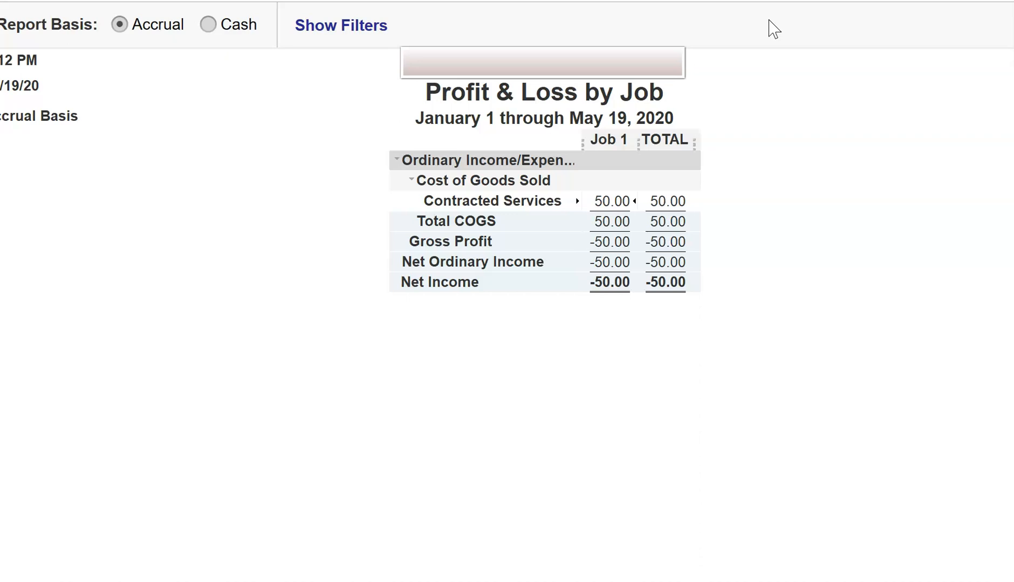
mouse_move(835, 90)
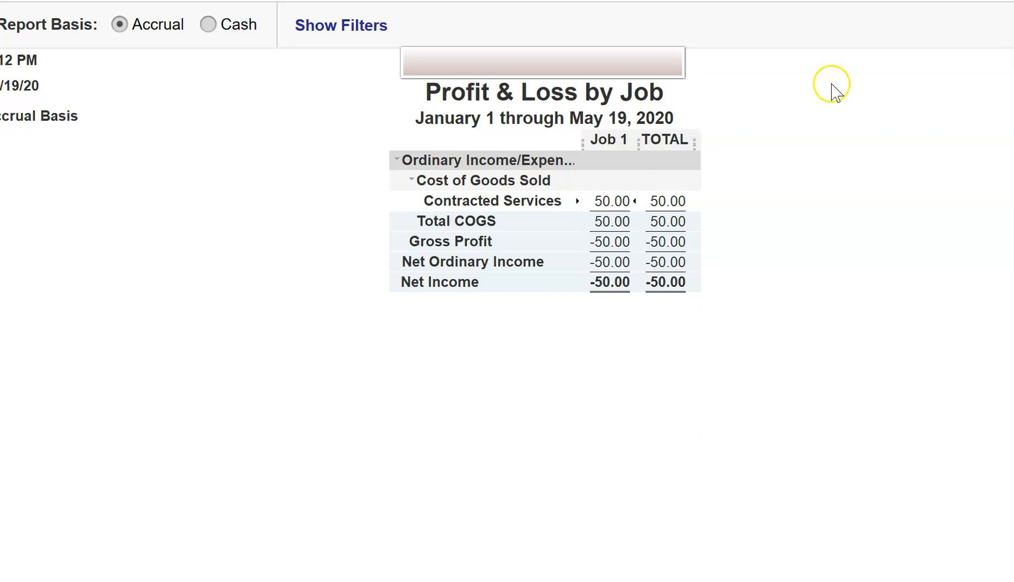
mouse_move(769, 44)
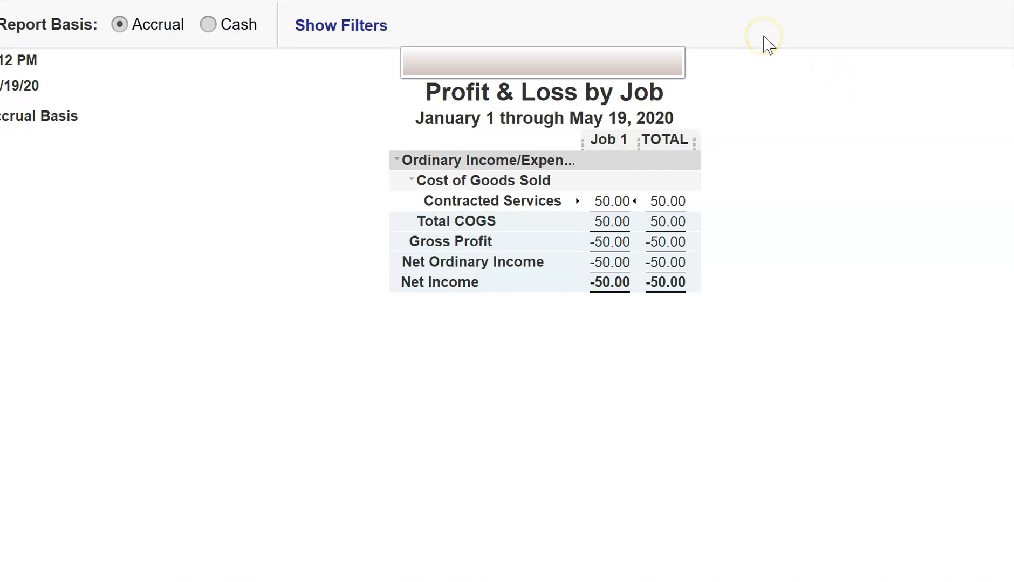
mouse_move(767, 46)
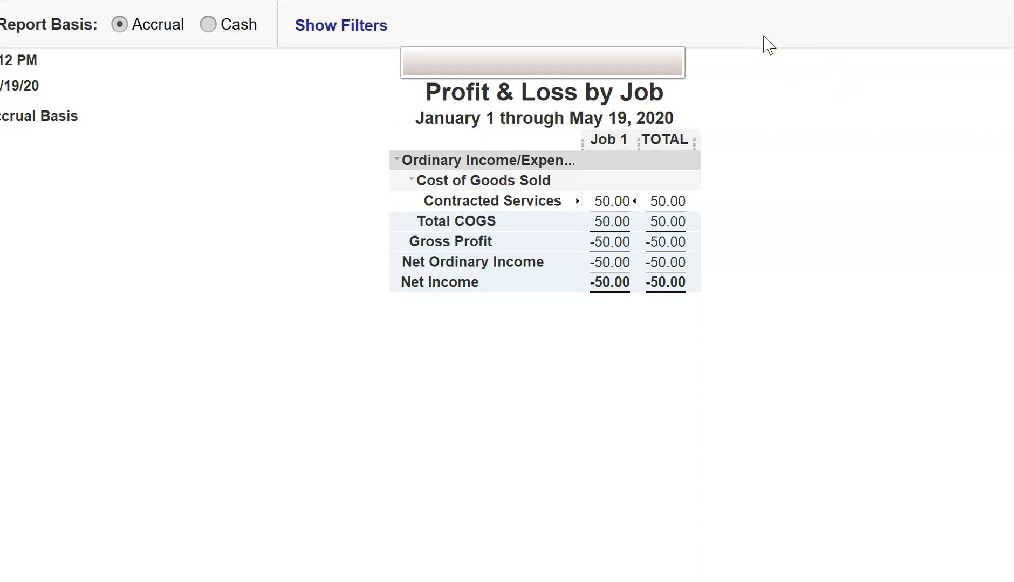
mouse_move(769, 43)
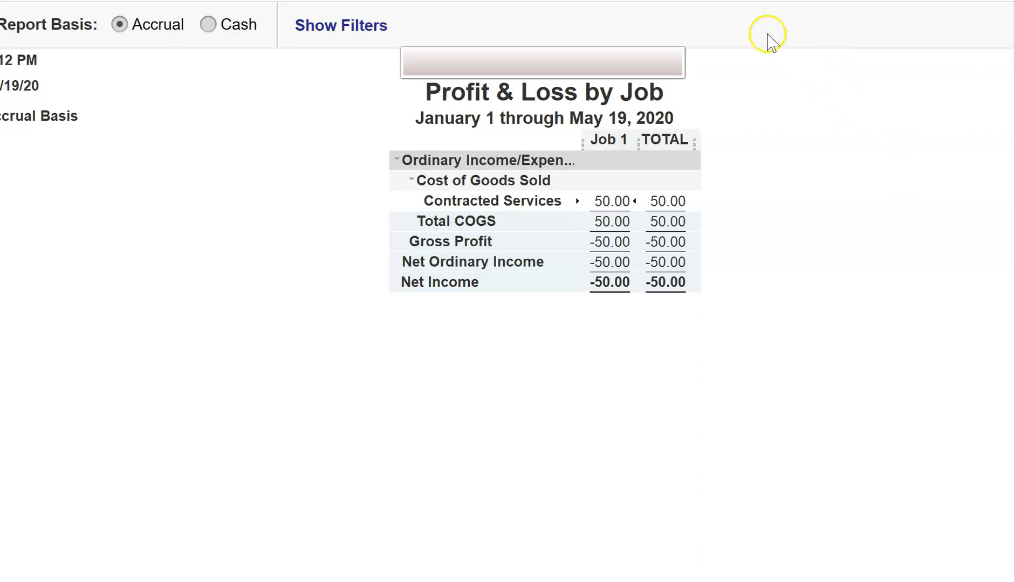
mouse_move(759, 74)
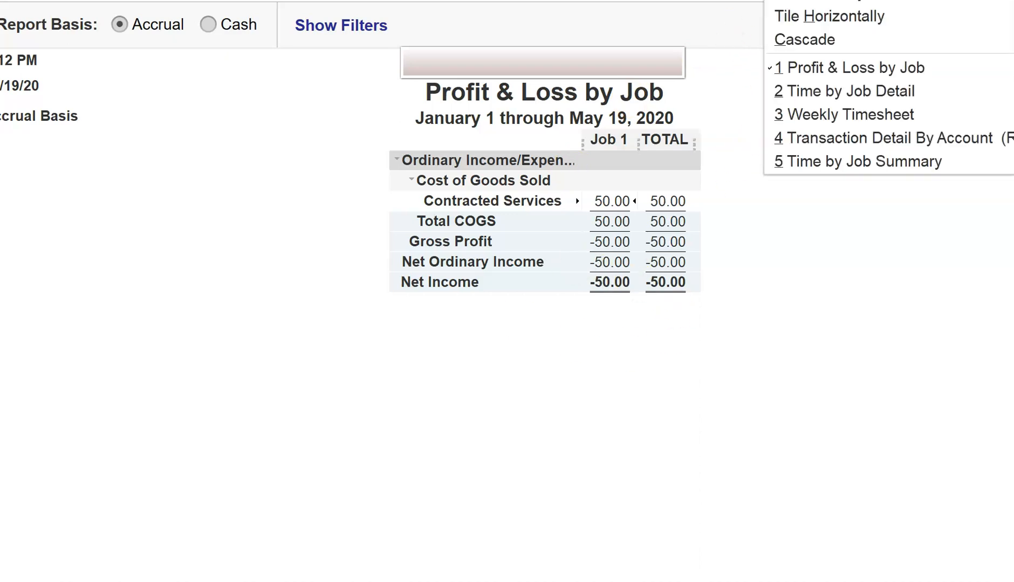
mouse_move(847, 161)
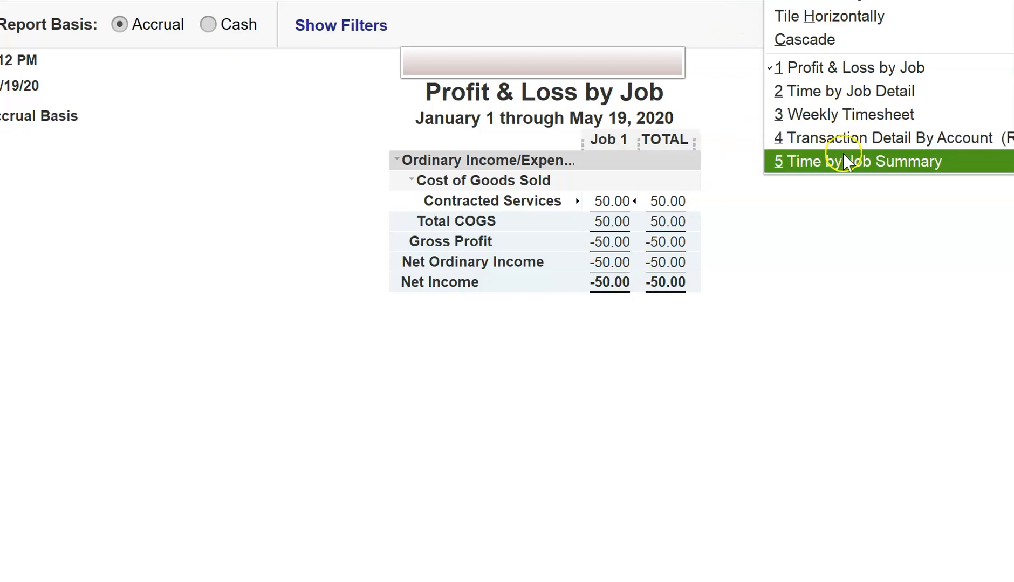
Switch to the Time by Job Summary report totaling 4:00 Service 1 hours for Job 1
click(864, 162)
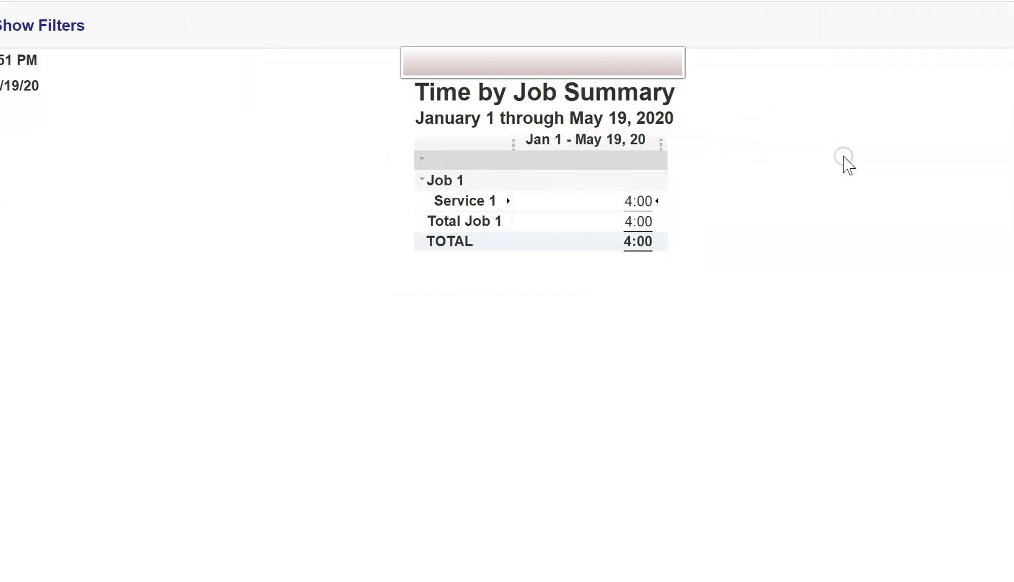
mouse_move(837, 228)
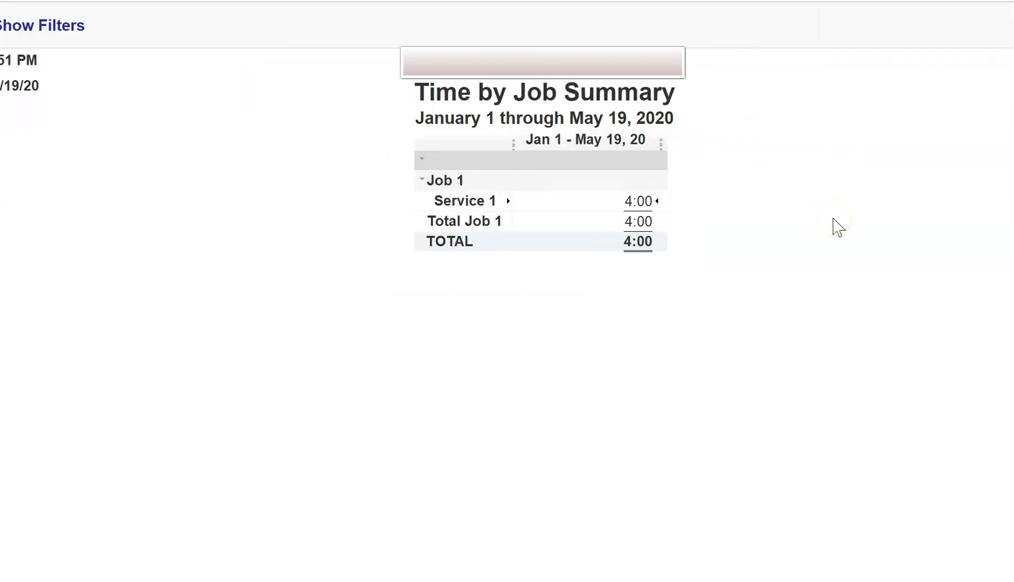